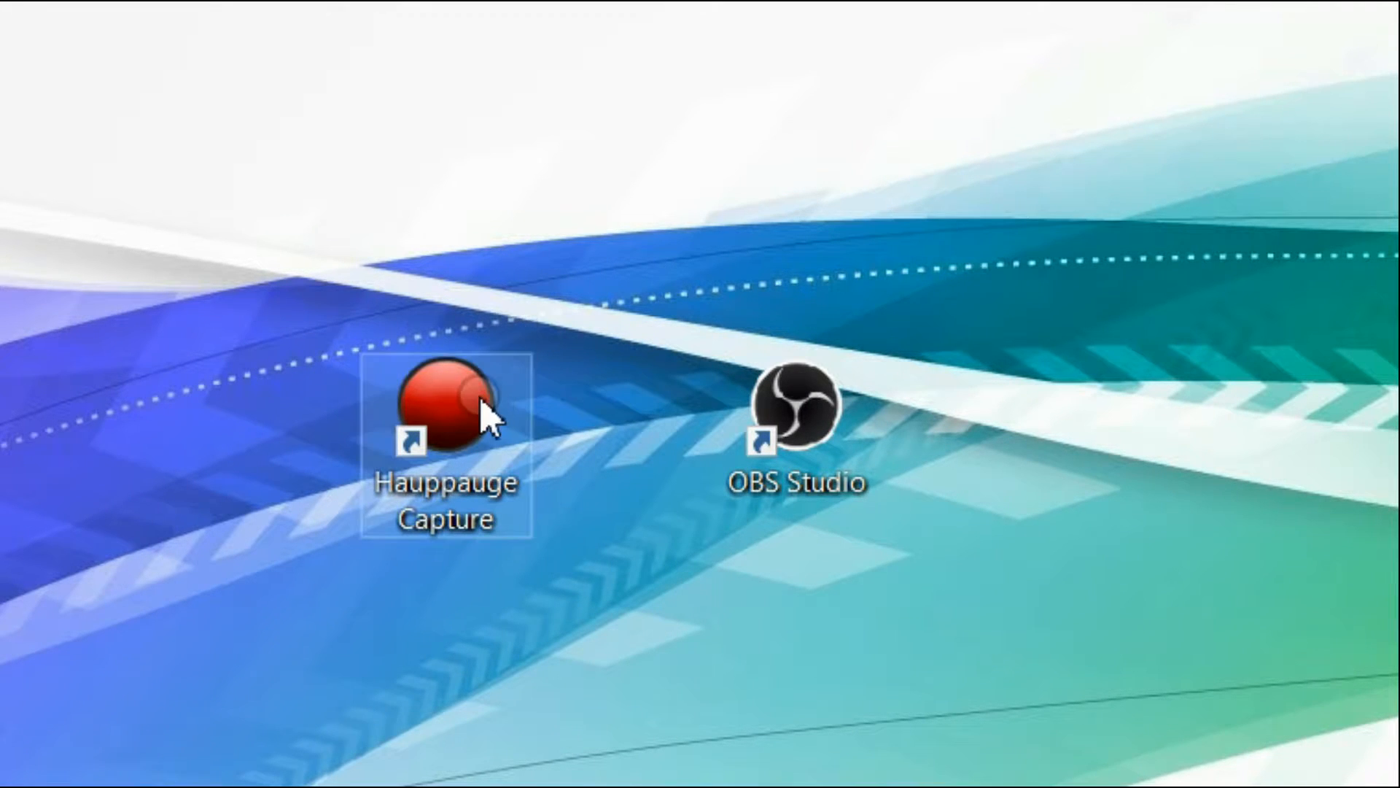
mouse_move(799, 420)
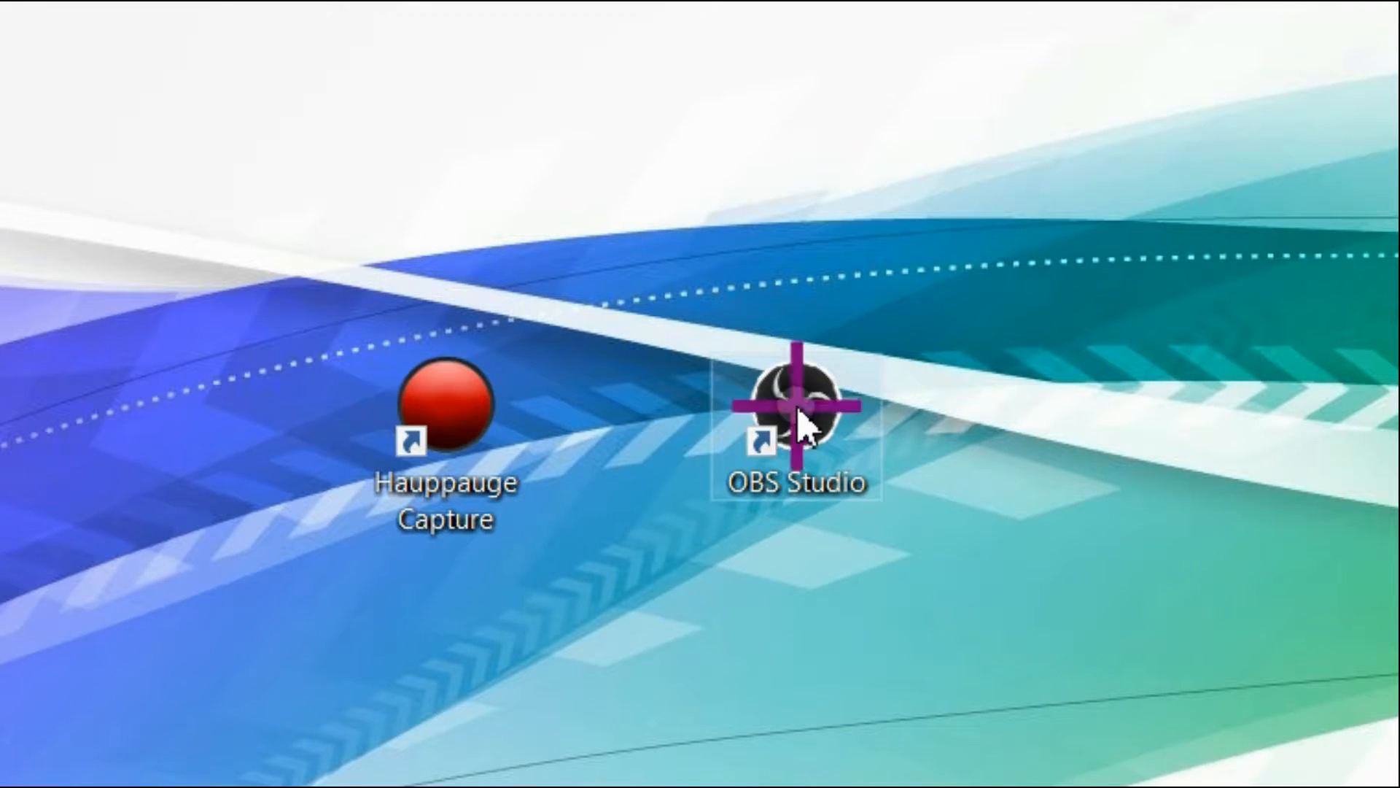
Step: Launch OBS Studio from its desktop shortcut with Run as administrator and approve the UAC prompt
right_click(795, 402)
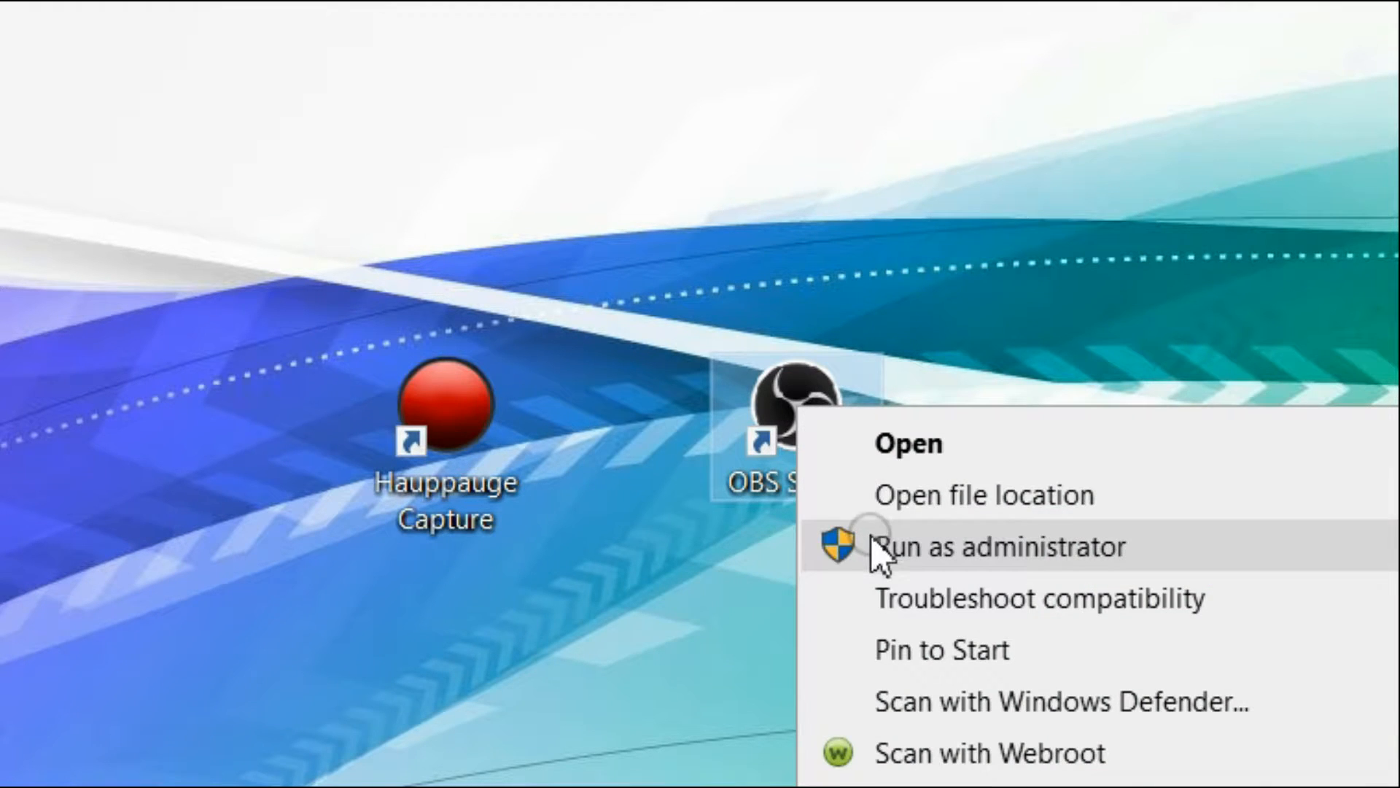
click(999, 546)
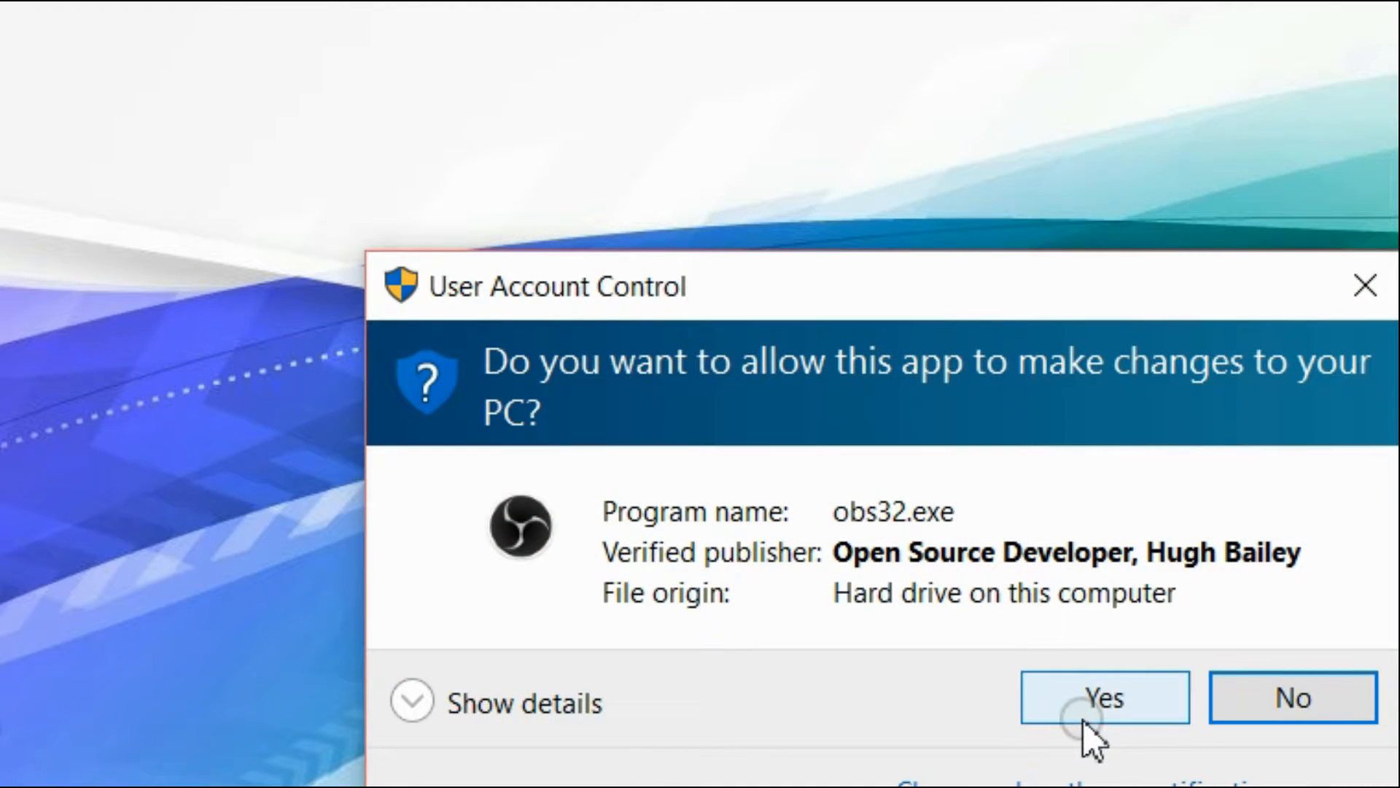
click(1103, 697)
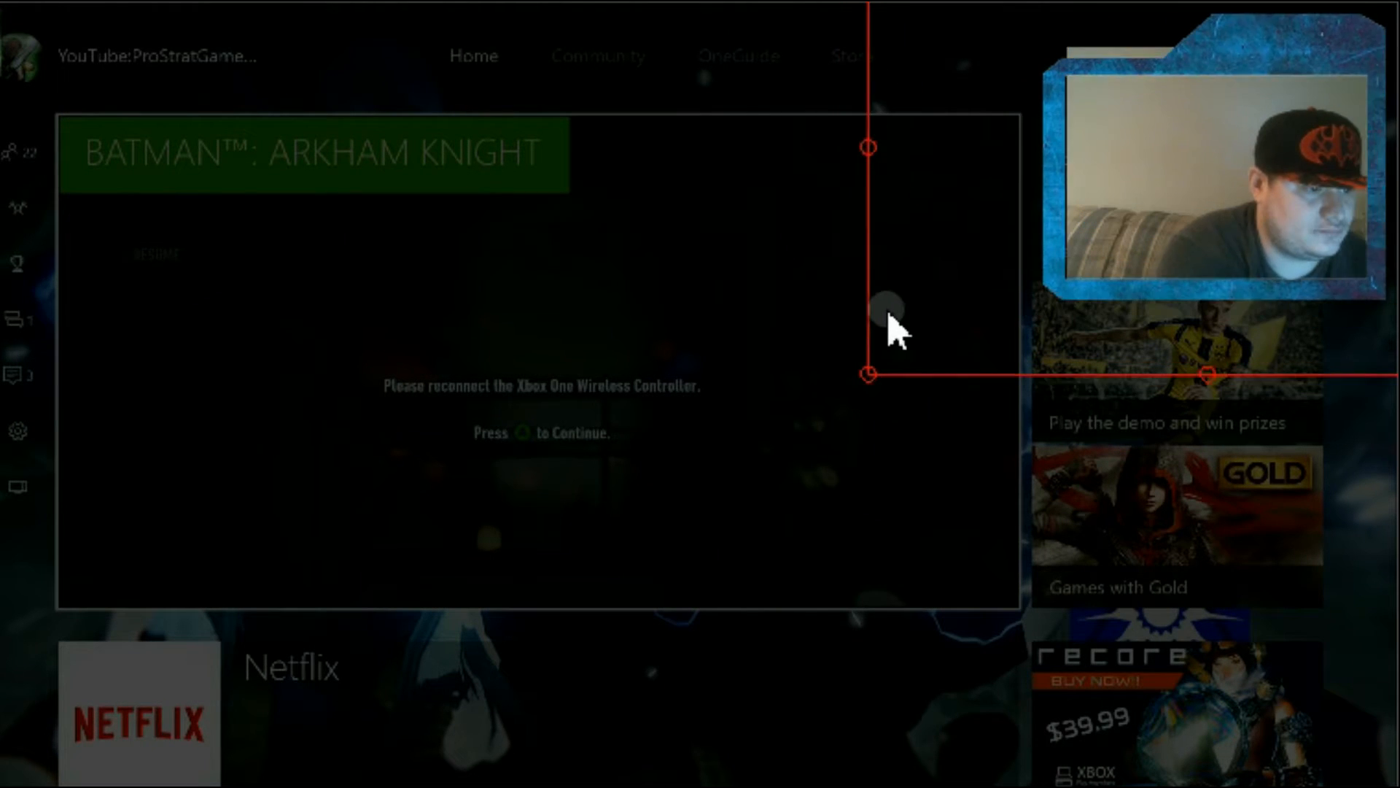
mouse_move(286, 84)
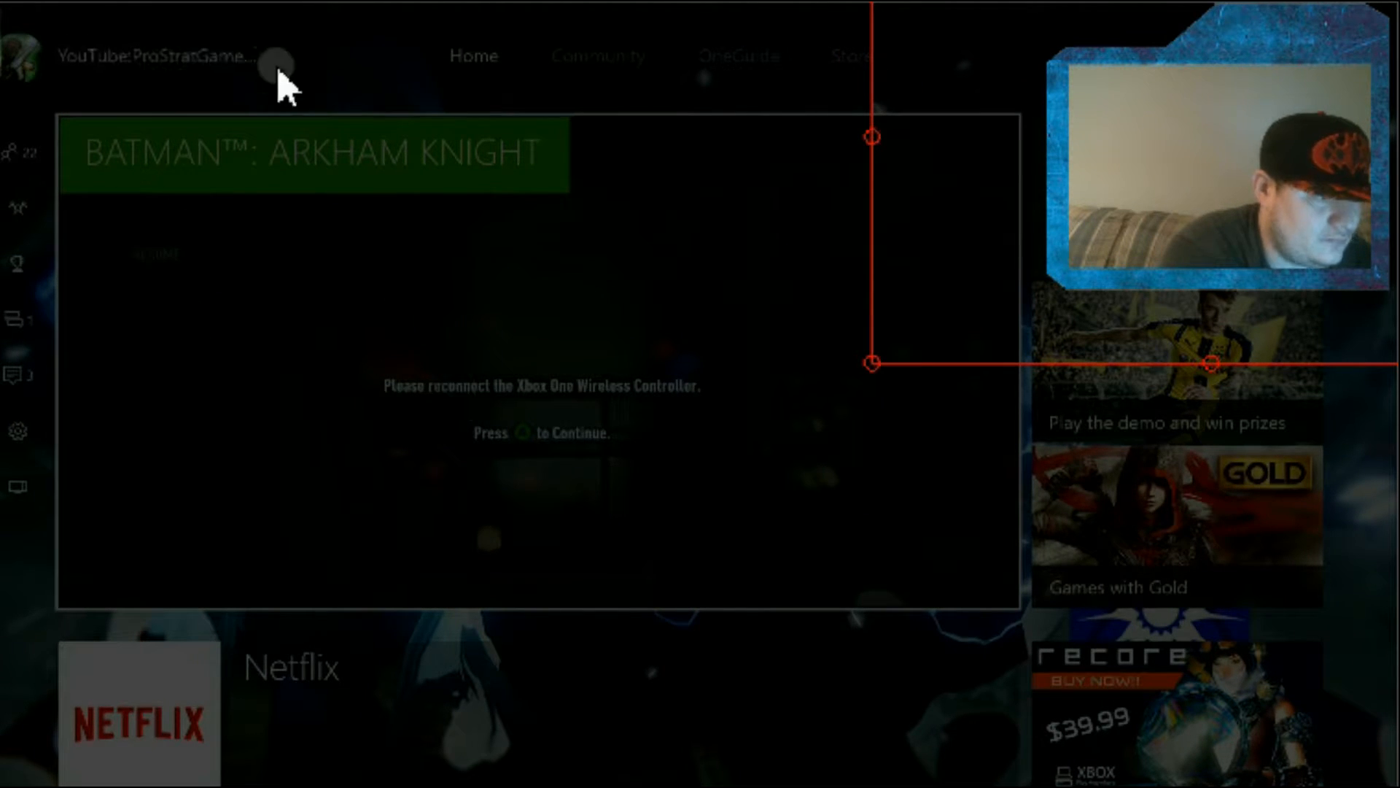